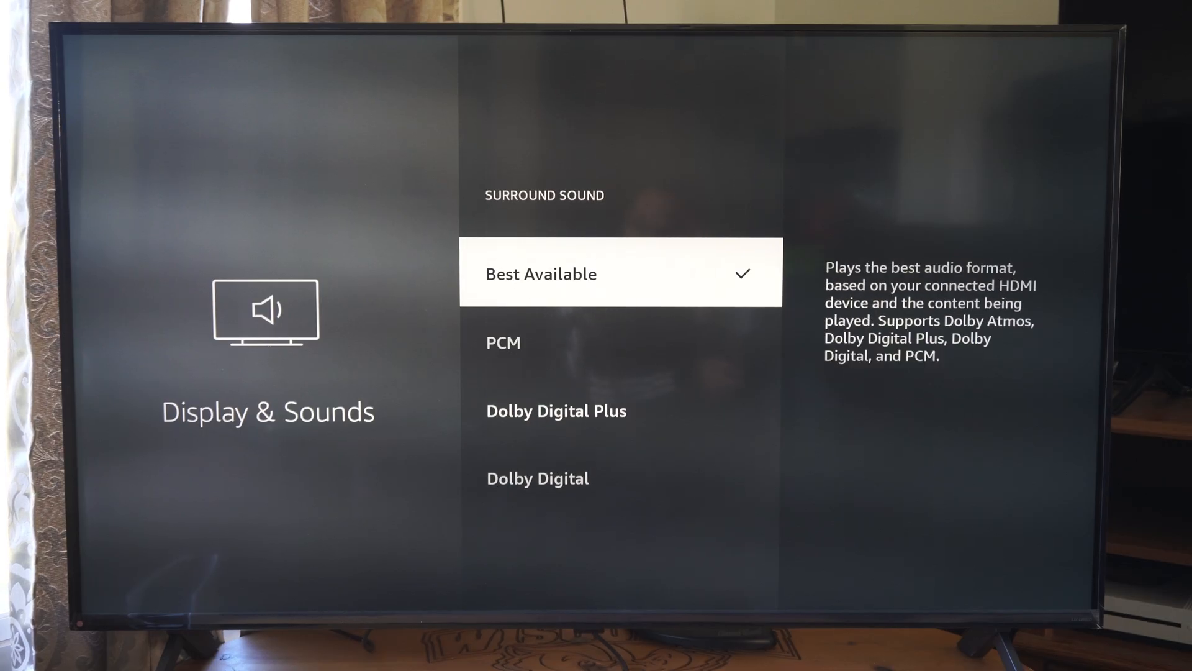
- Leave Surround Sound on Best Available, skipping PCM, and go back to the Audio list
key("Home")
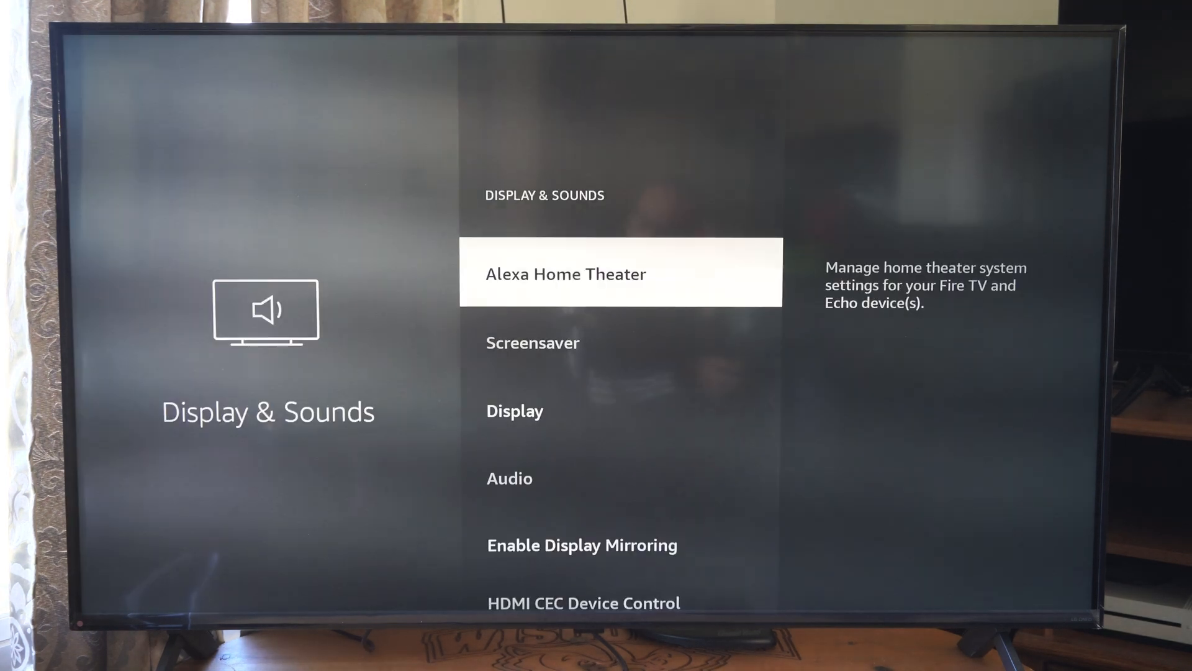
scroll("down", 3)
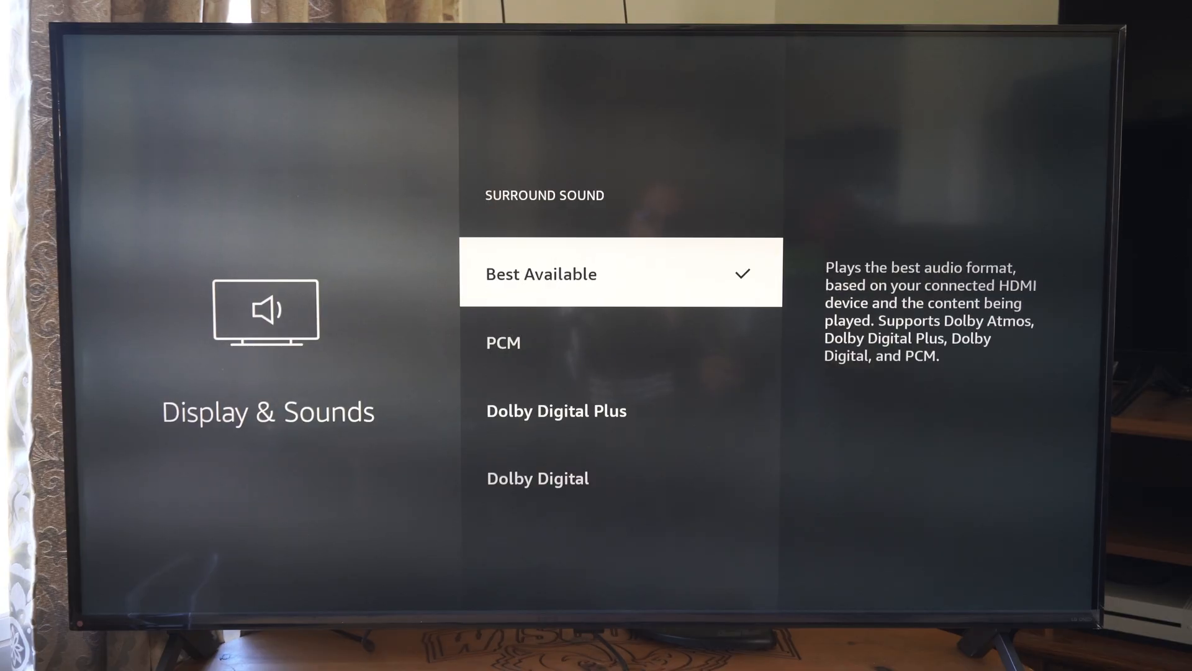
scroll("down", 3)
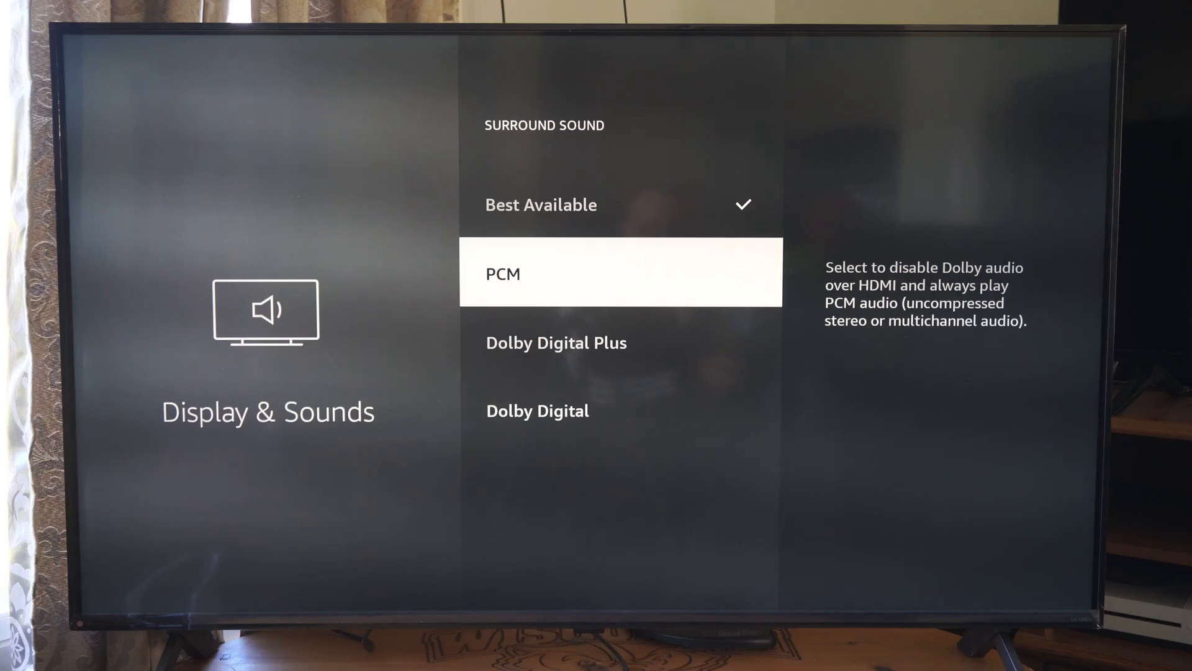
key("up")
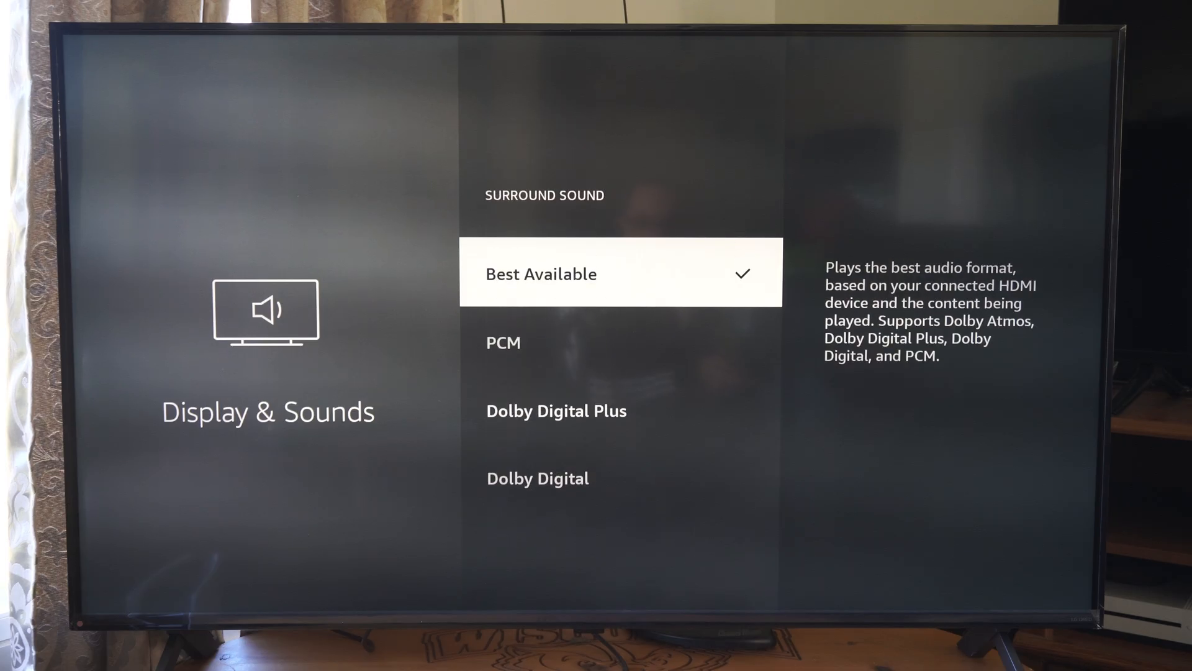
key("Back")
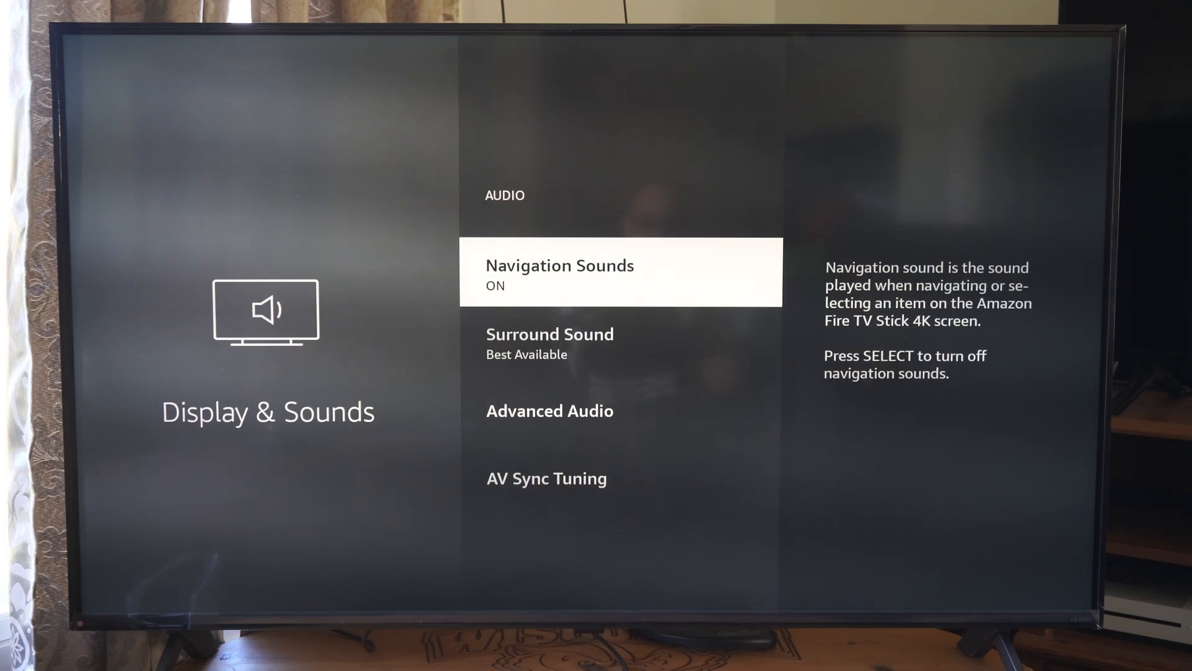